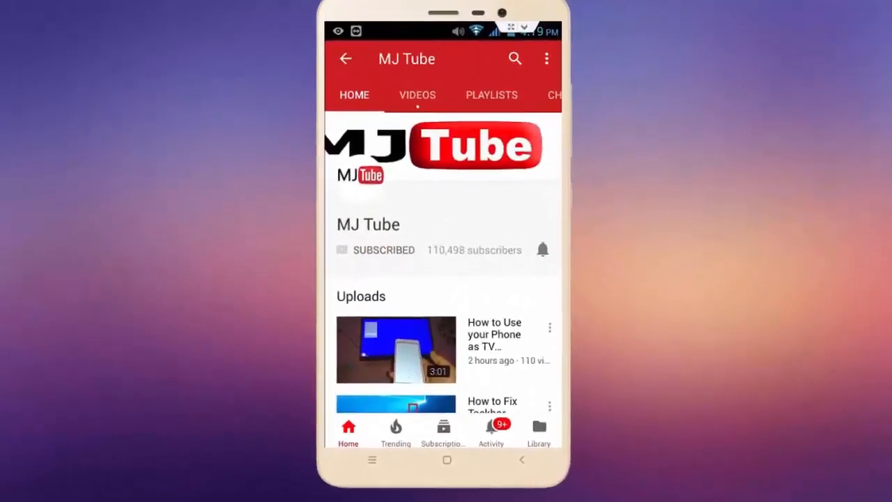
- Select the title range E4:G4 in row 4
left_click(542, 250)
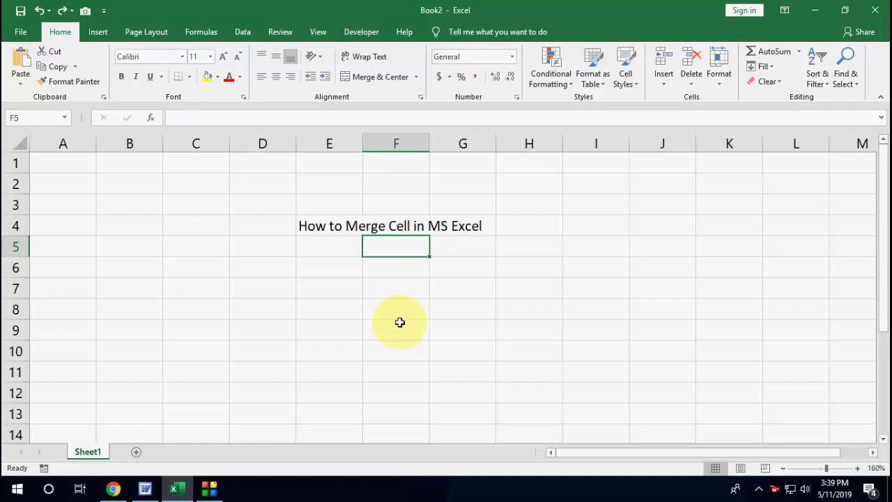
left_click(329, 245)
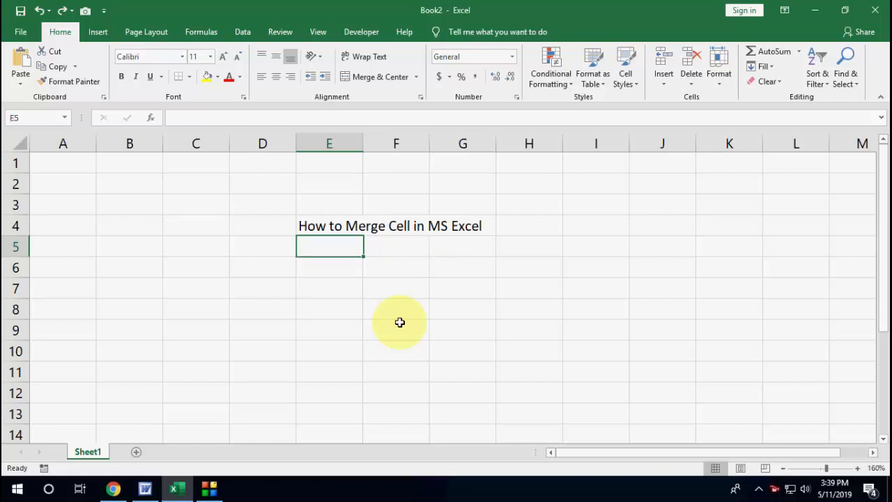
left_click(329, 225)
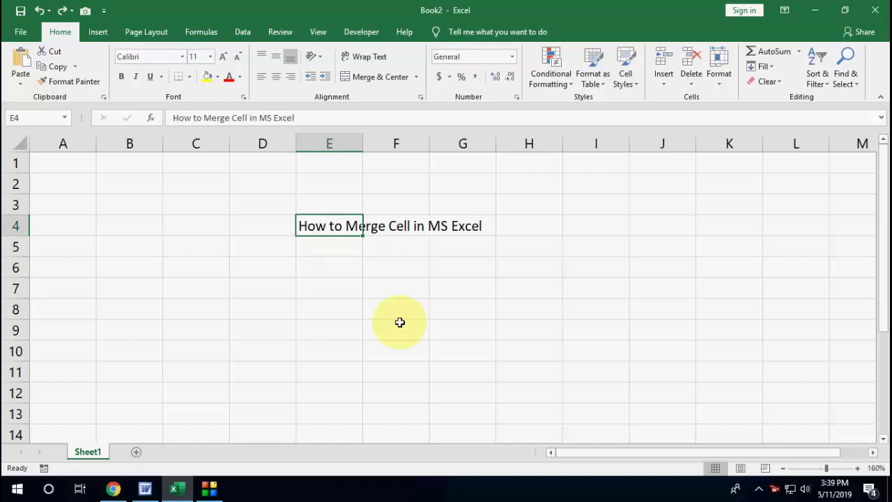
left_click_drag(329, 225, 462, 225)
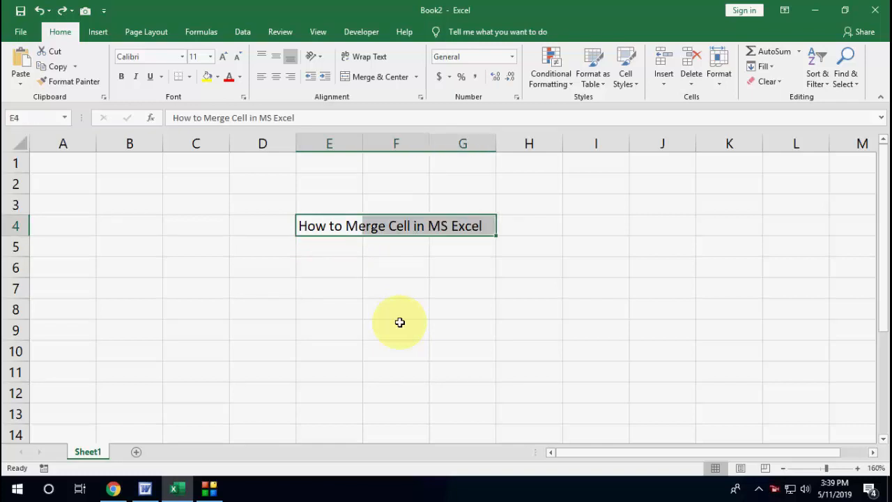
left_click(263, 225)
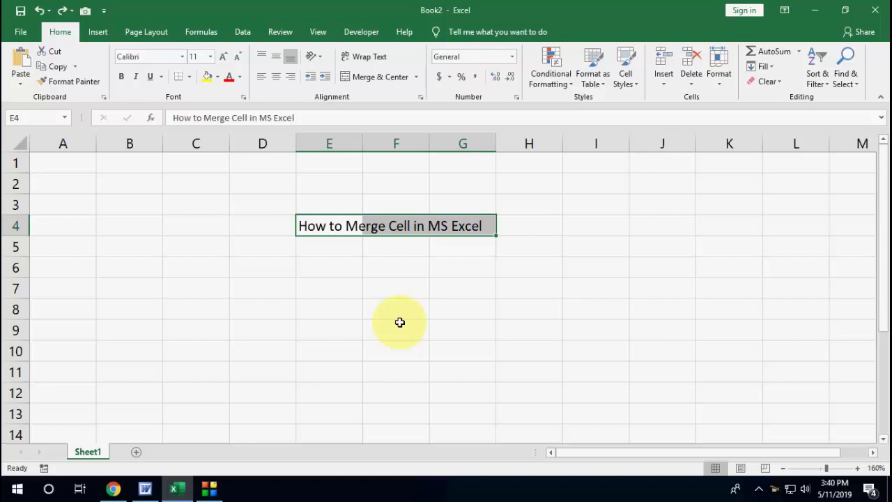
key("alt")
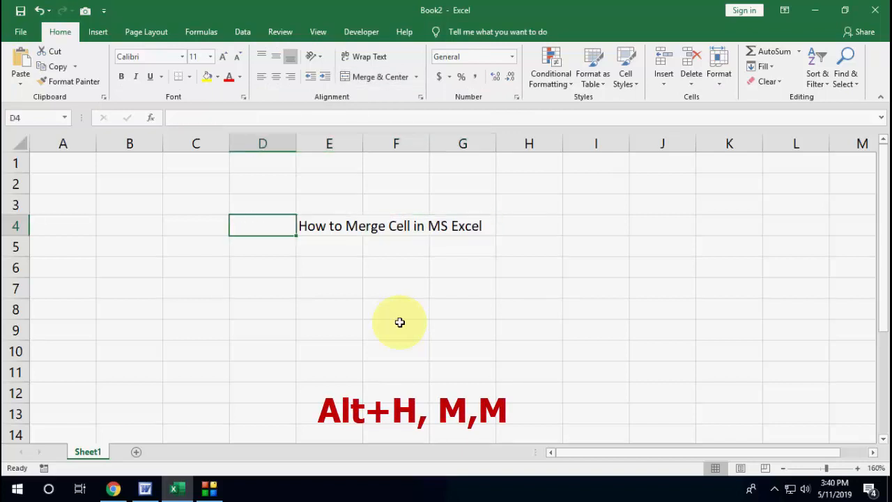
- Reselect E4:G4 and merge it into one cell with Alt+H, M, M
left_click(329, 225)
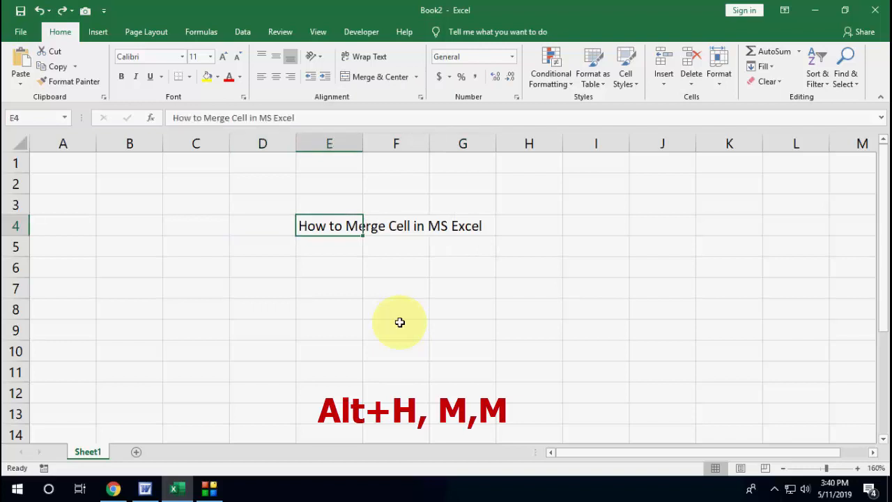
left_click_drag(329, 225, 462, 225)
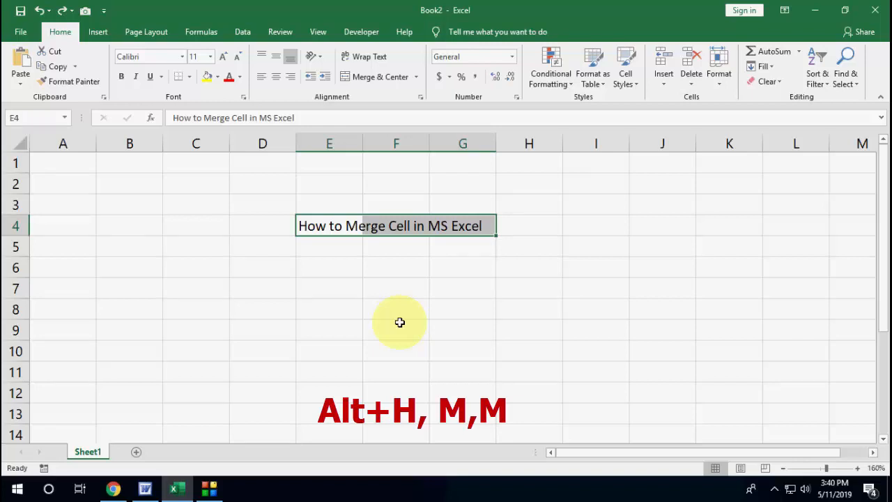
key("alt")
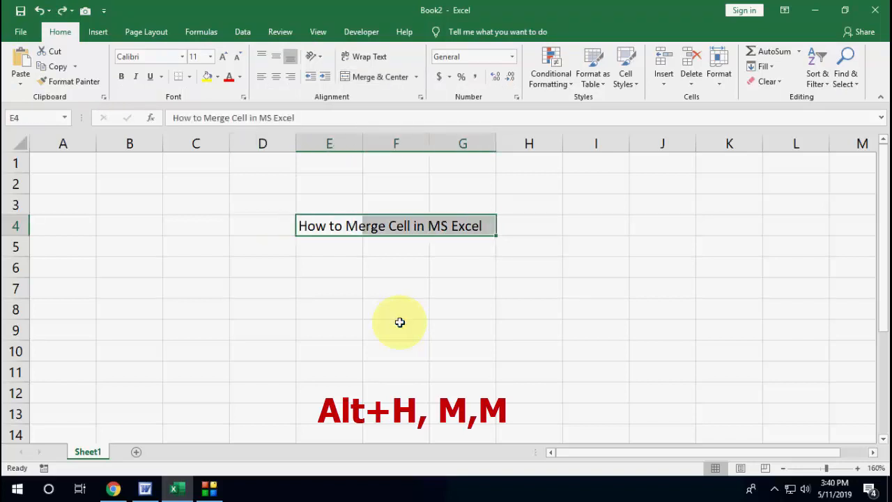
key("alt")
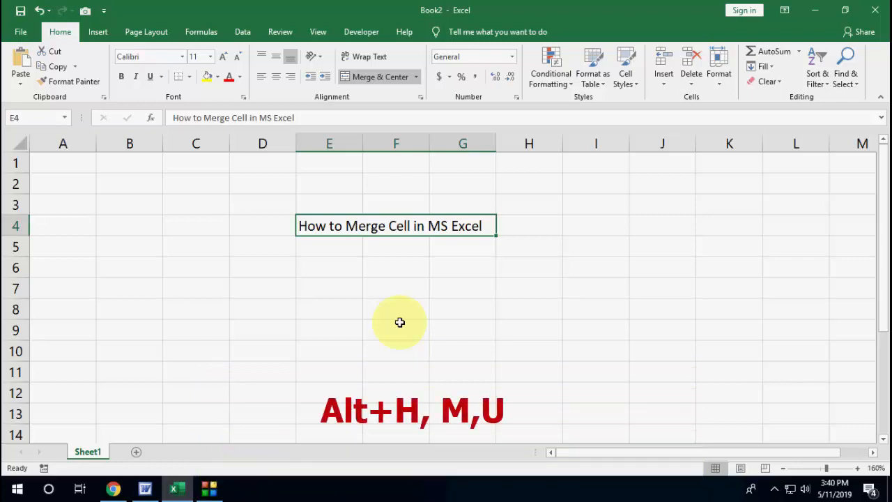
- Split the merged title back into cells E4, F4 and G4 with Alt+H, M, U
left_click(416, 76)
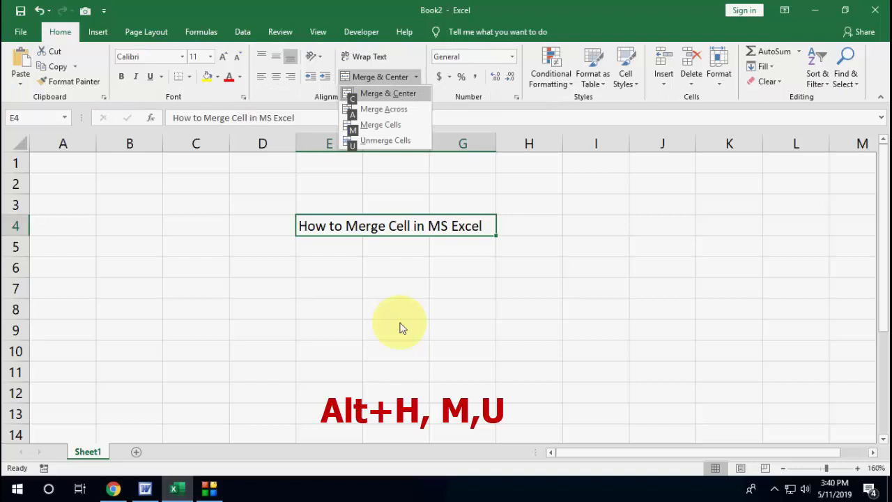
left_click(385, 141)
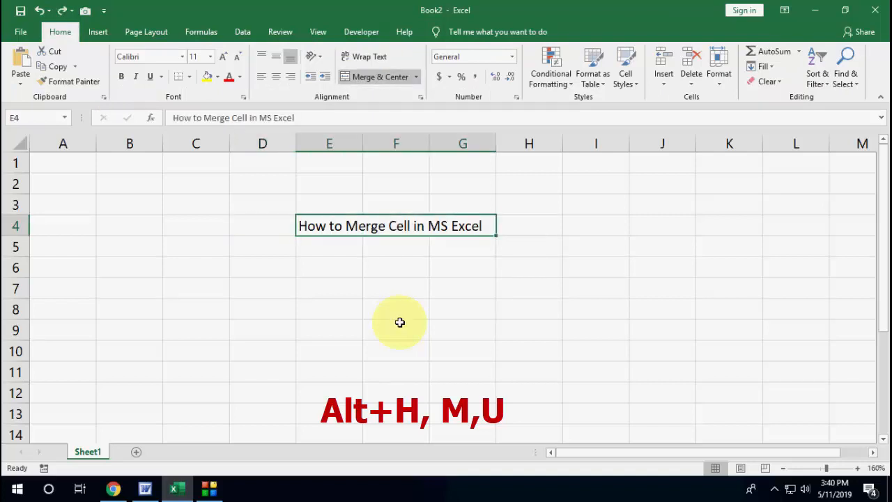
key("alt")
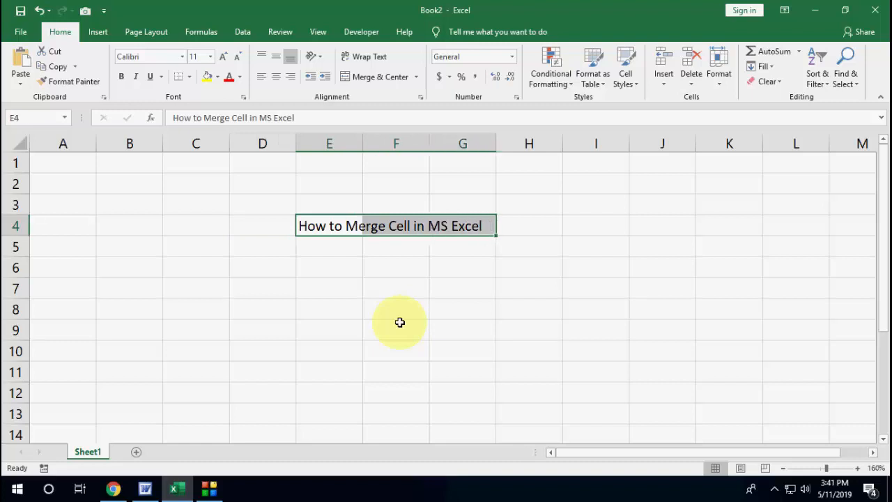
left_click_drag(529, 246, 529, 267)
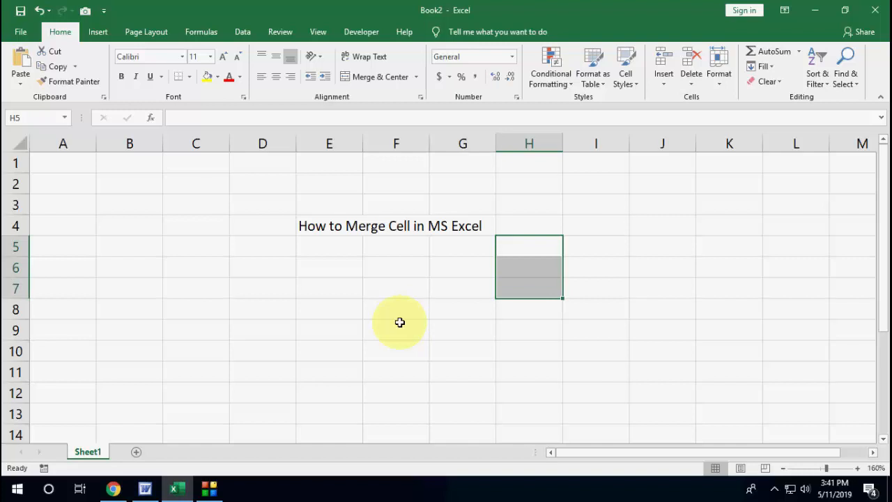
left_click_drag(528, 247, 528, 287)
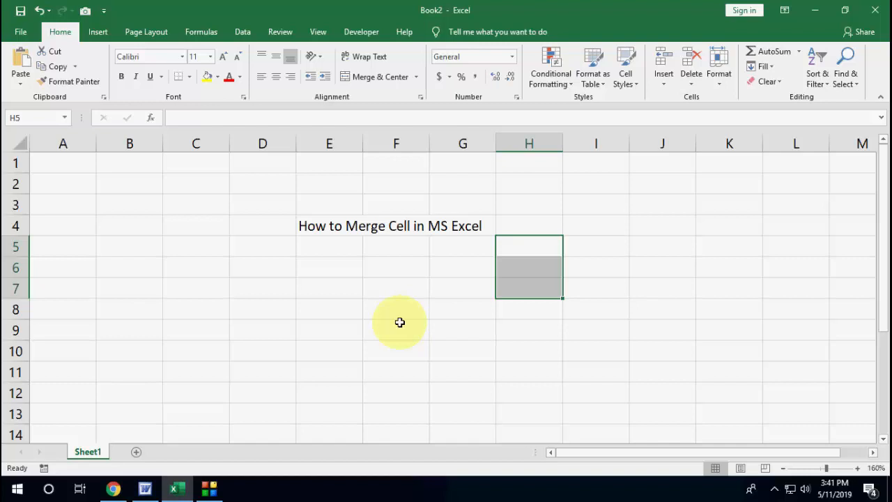
left_click(462, 246)
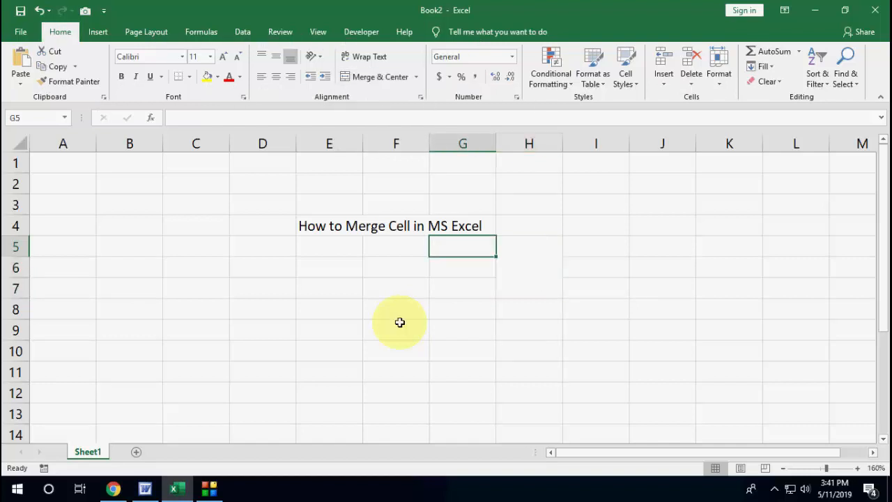